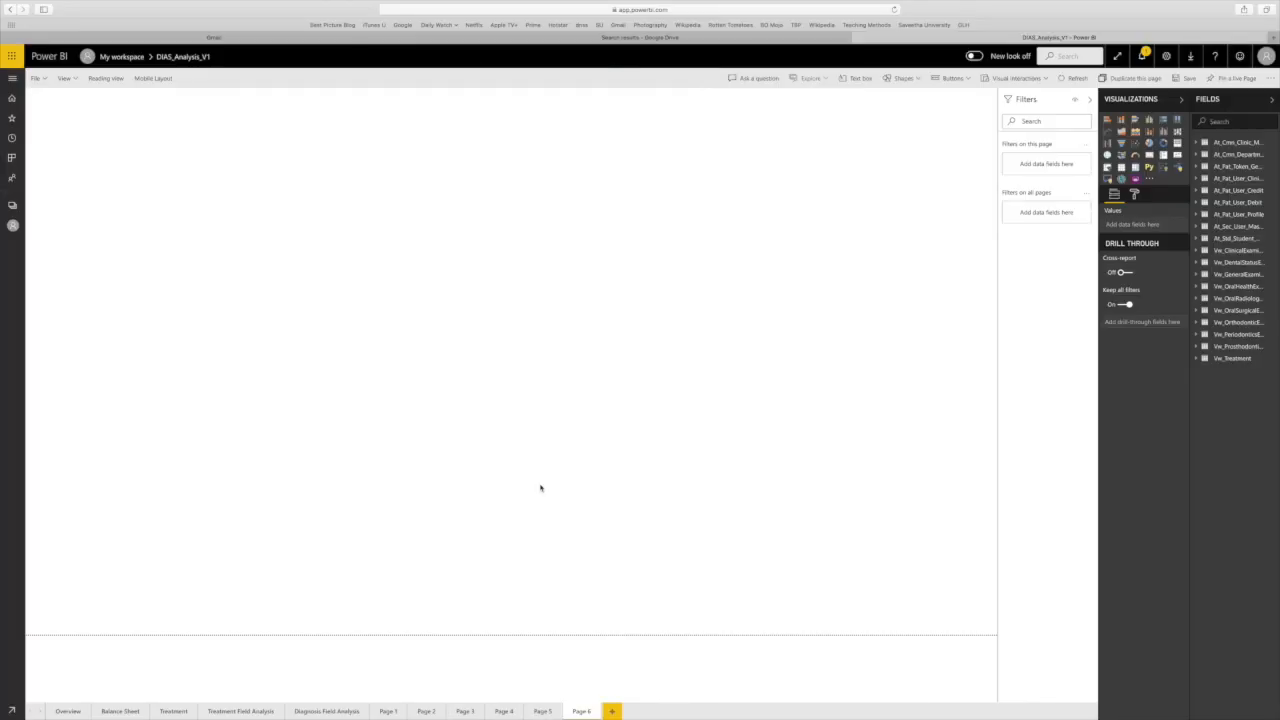
mouse_move(476, 468)
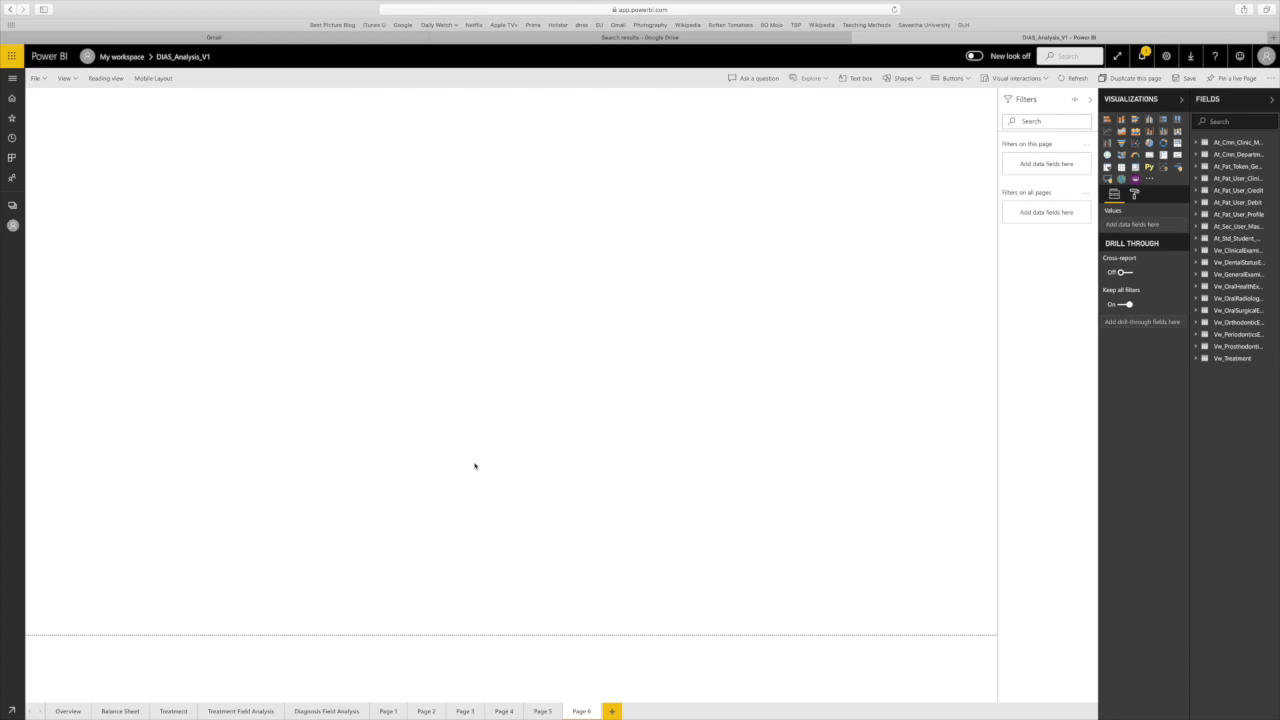
mouse_move(916, 396)
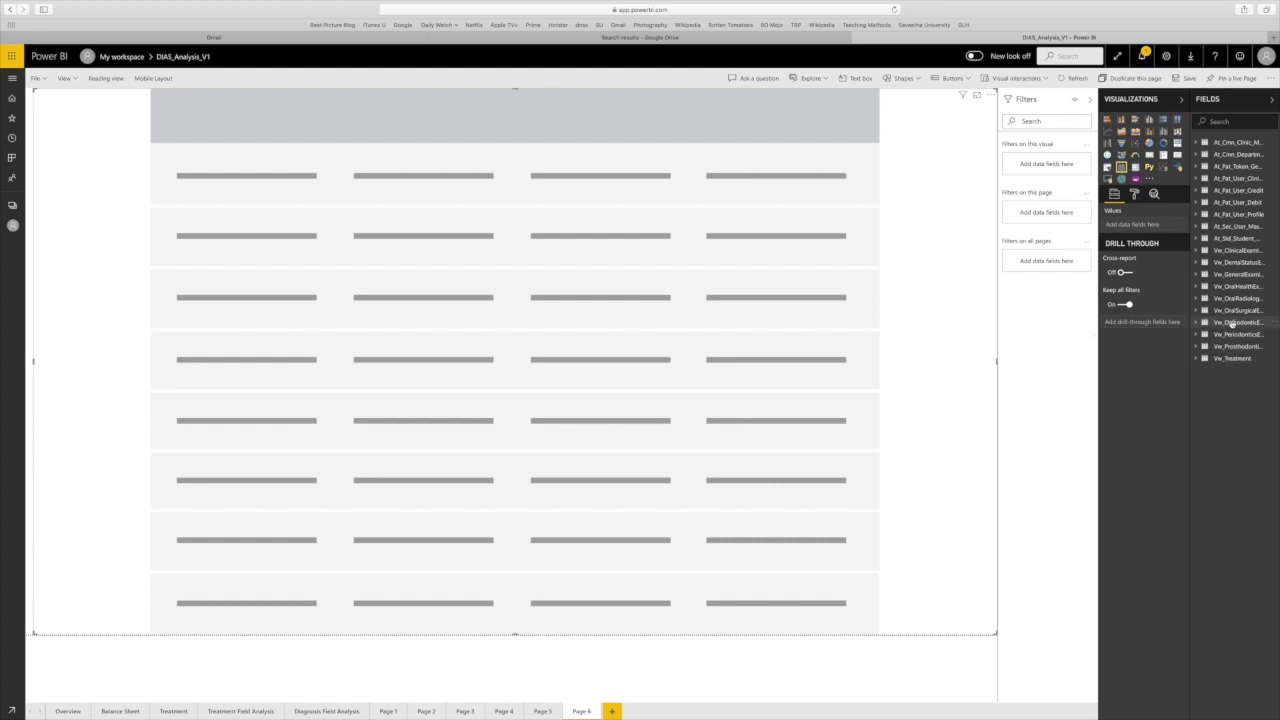
mouse_move(1236, 310)
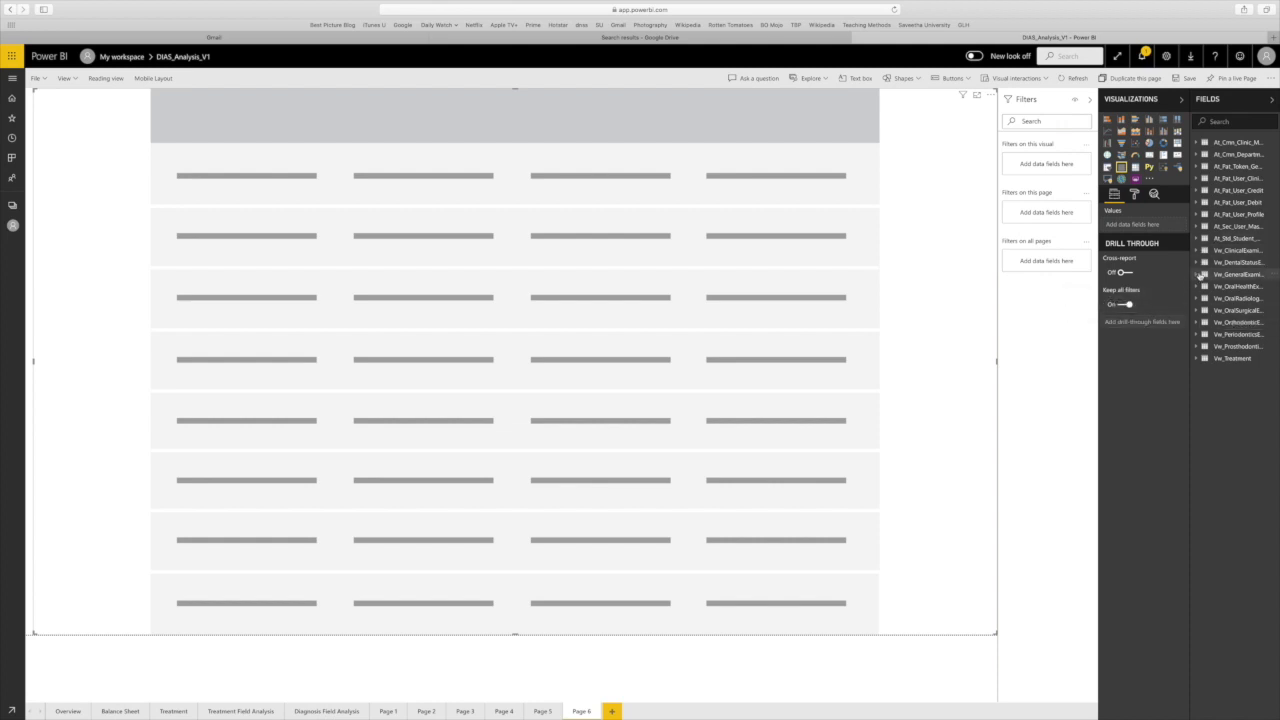
Add Teeth11–Teeth18 to the table, each summarised as a Count per diagnosis.
left_click(1196, 250)
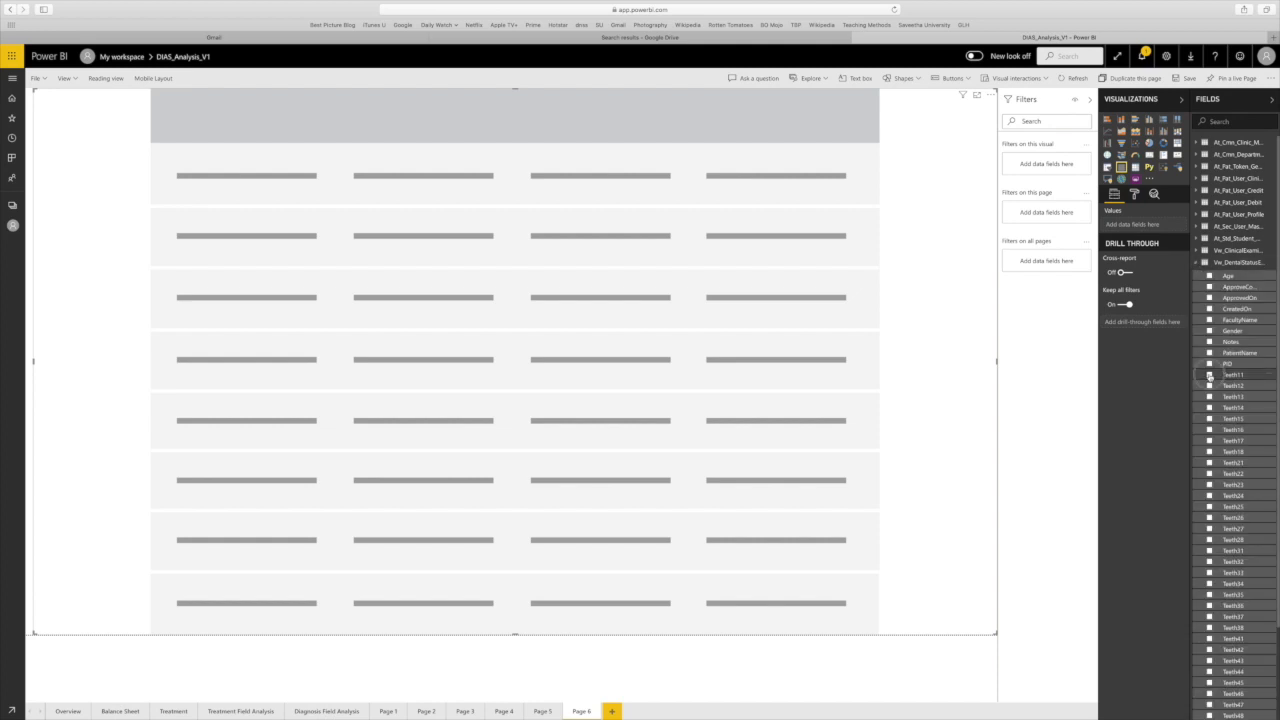
left_click(1208, 384)
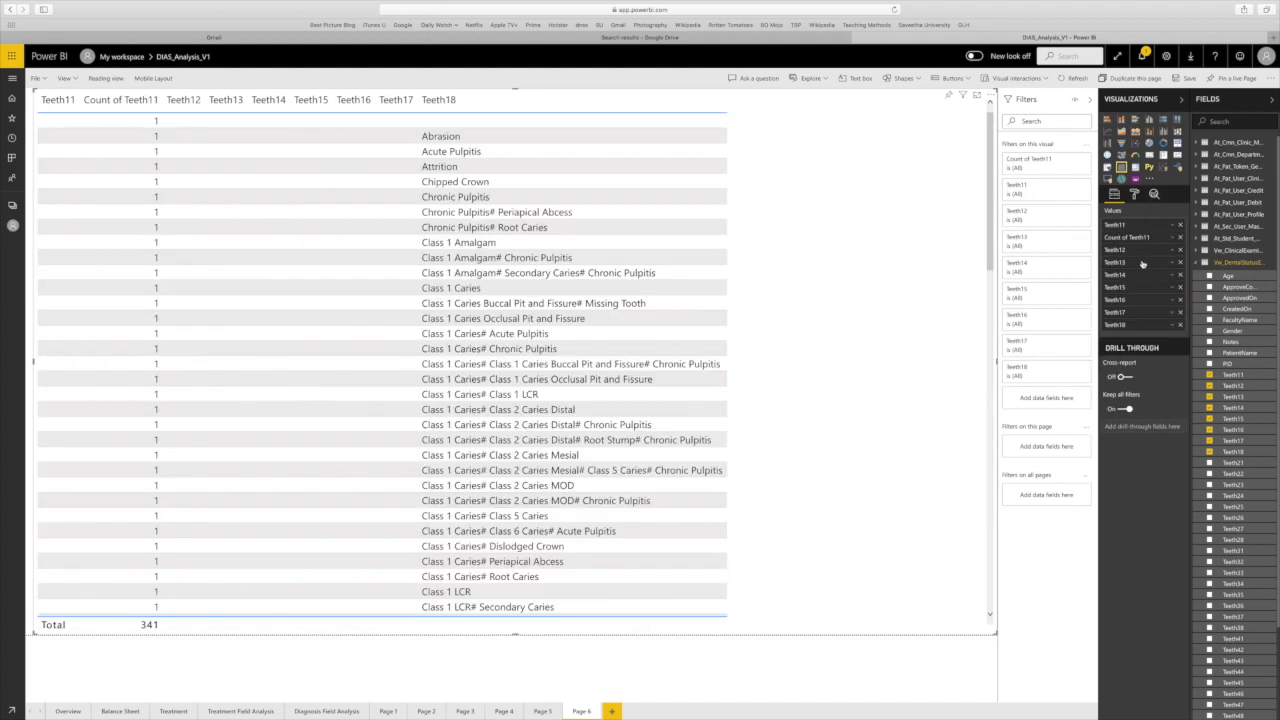
left_click(1170, 250)
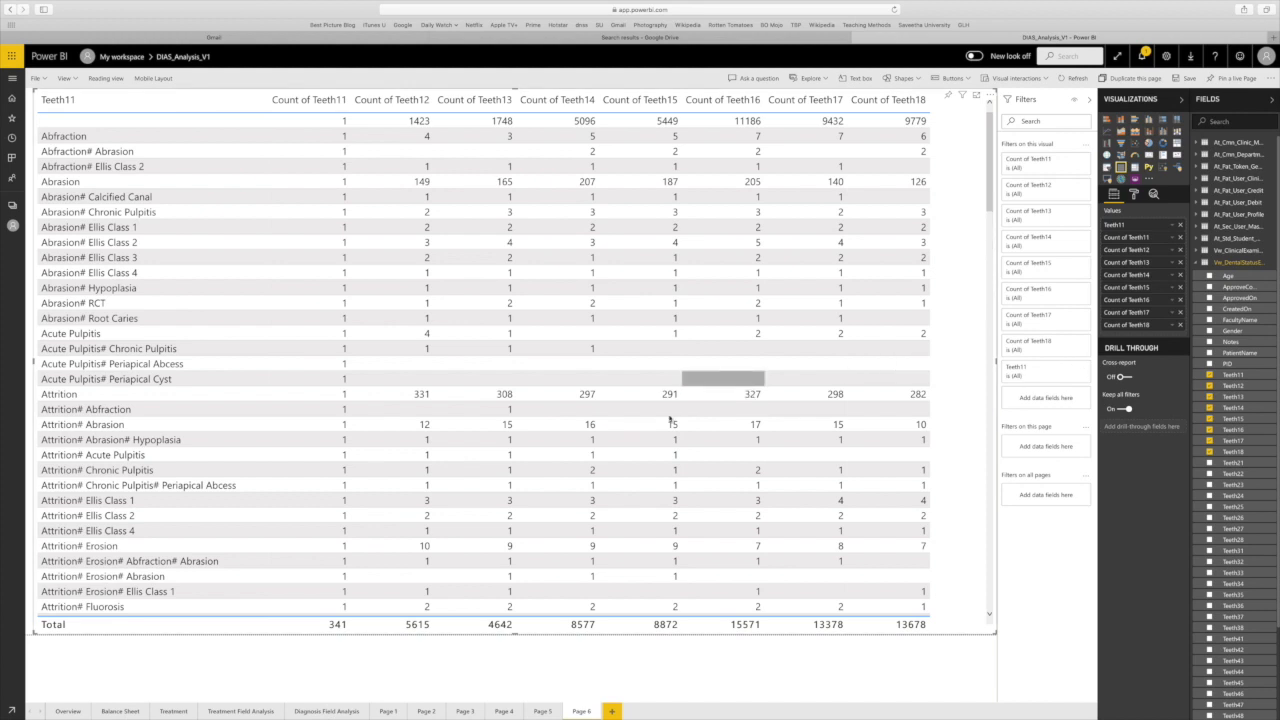
Switch Teeth11 to Count so its total reads 7975, then return to the counts page.
left_click(64, 136)
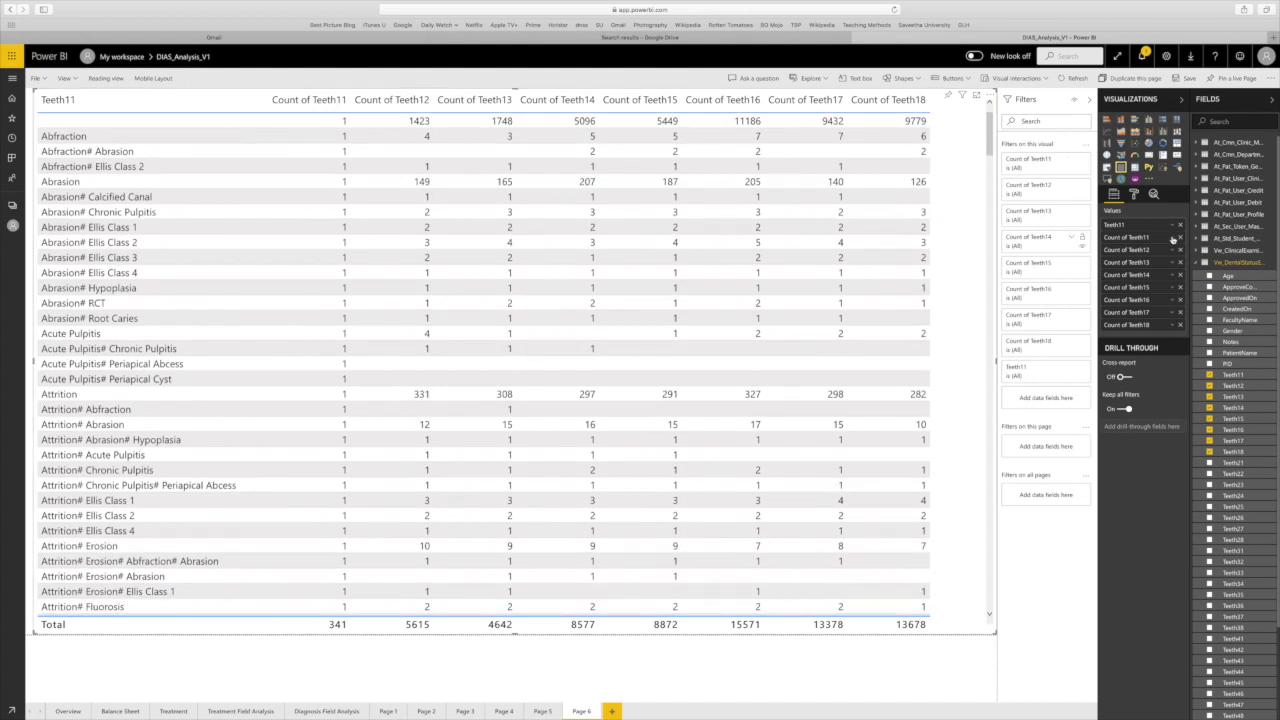
left_click(1172, 238)
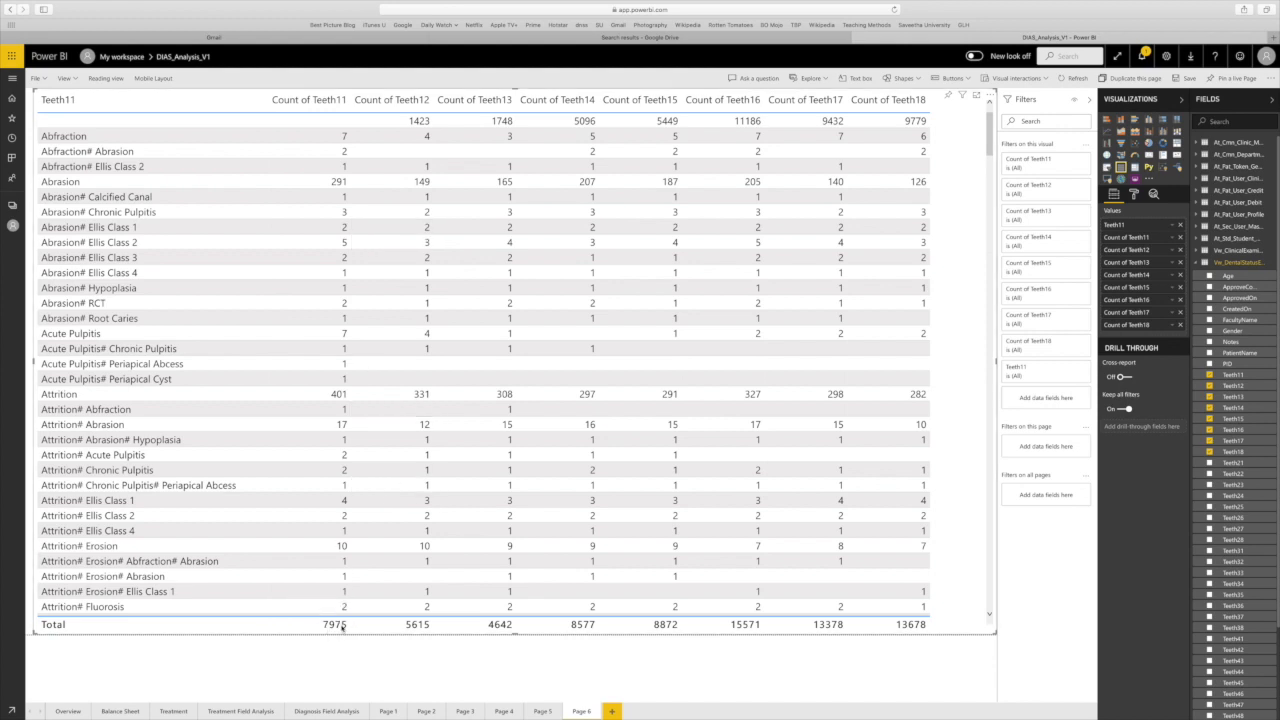
mouse_move(336, 624)
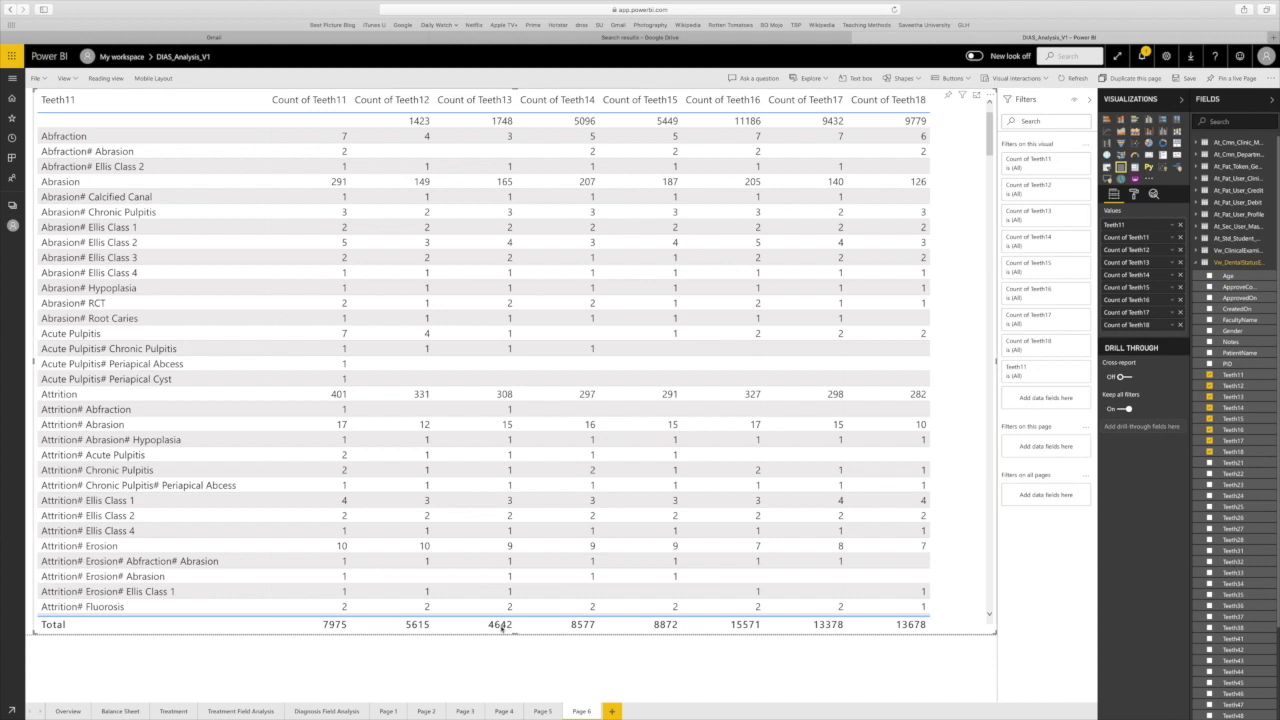
mouse_move(500, 624)
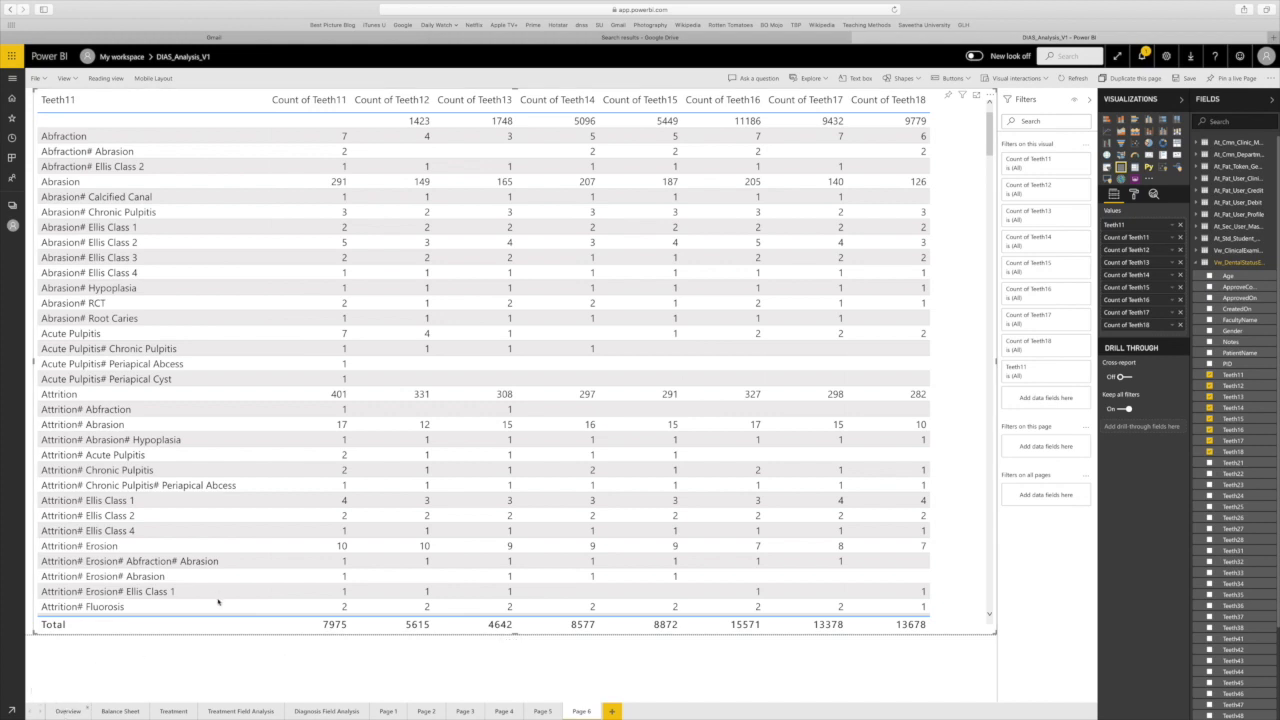
left_click(68, 712)
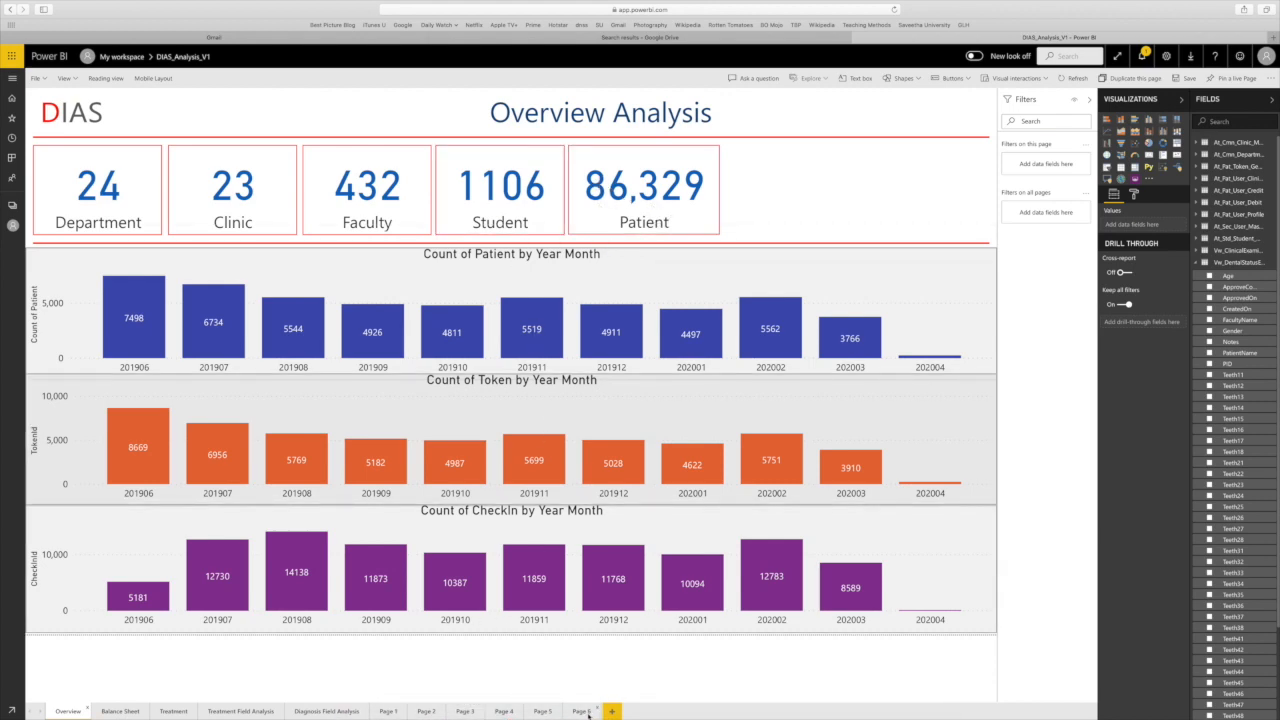
left_click(580, 712)
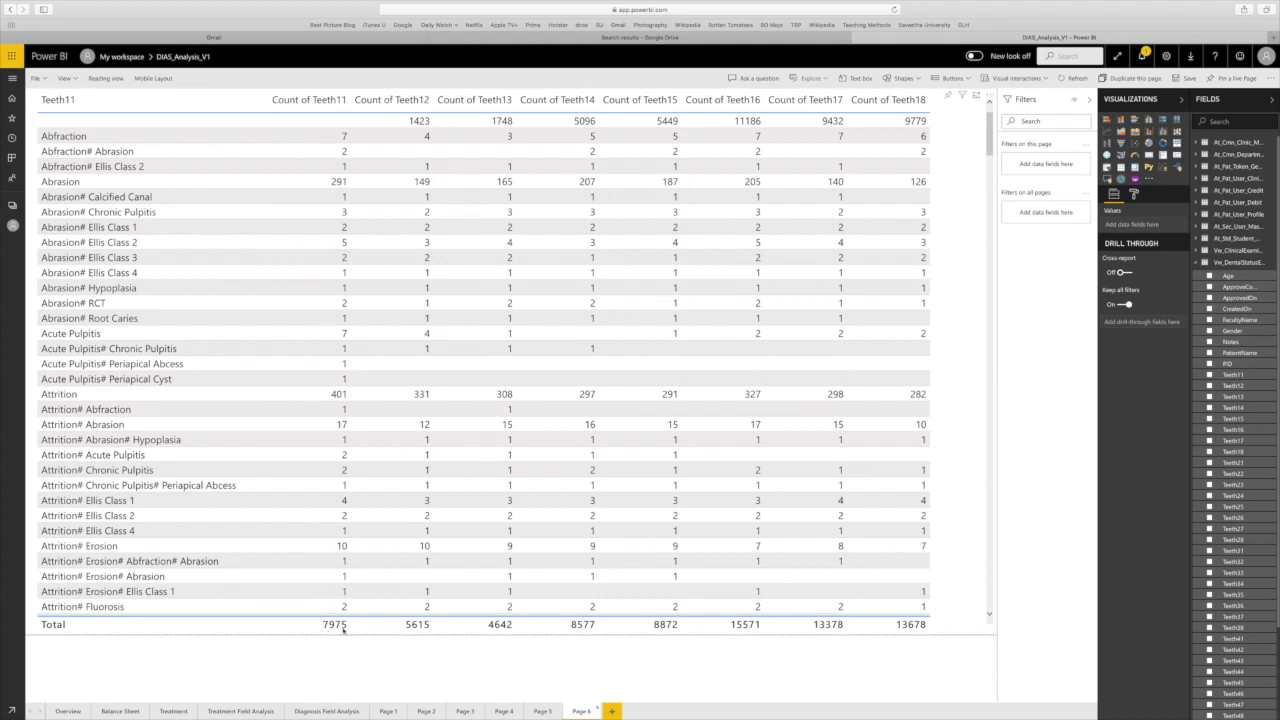
mouse_move(828, 636)
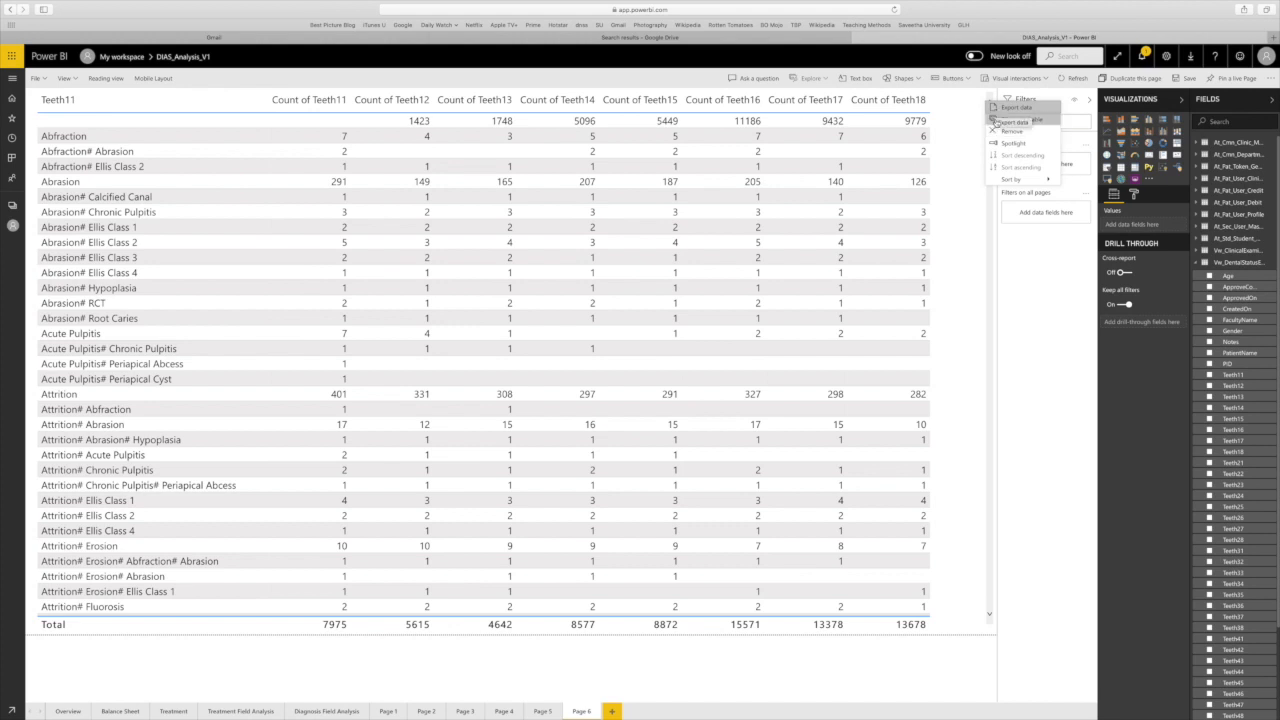
mouse_move(1018, 132)
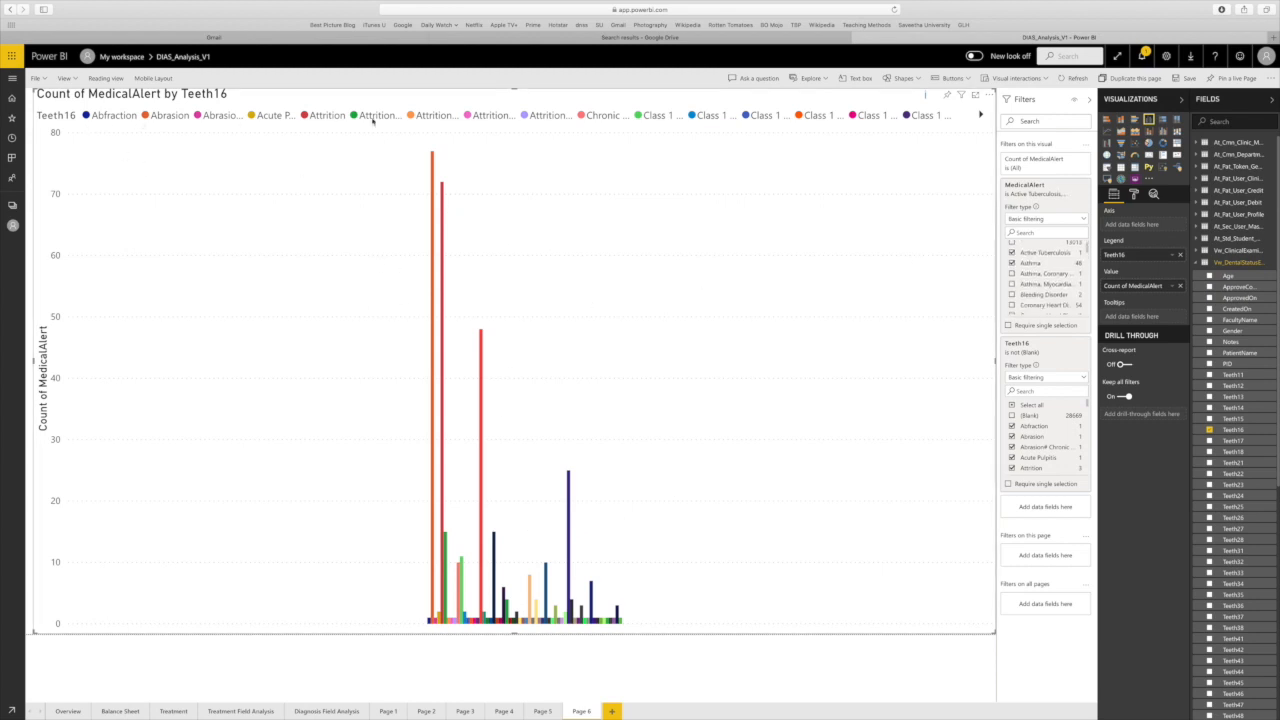
mouse_move(38, 424)
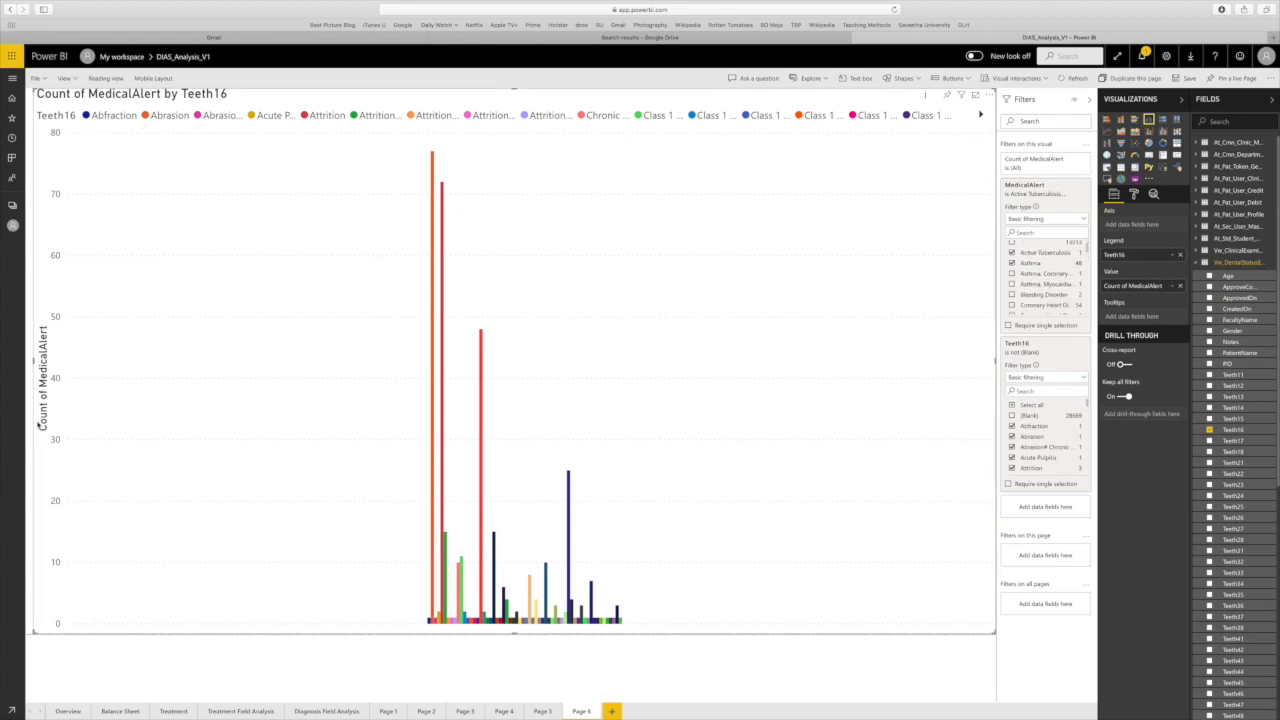
mouse_move(476, 420)
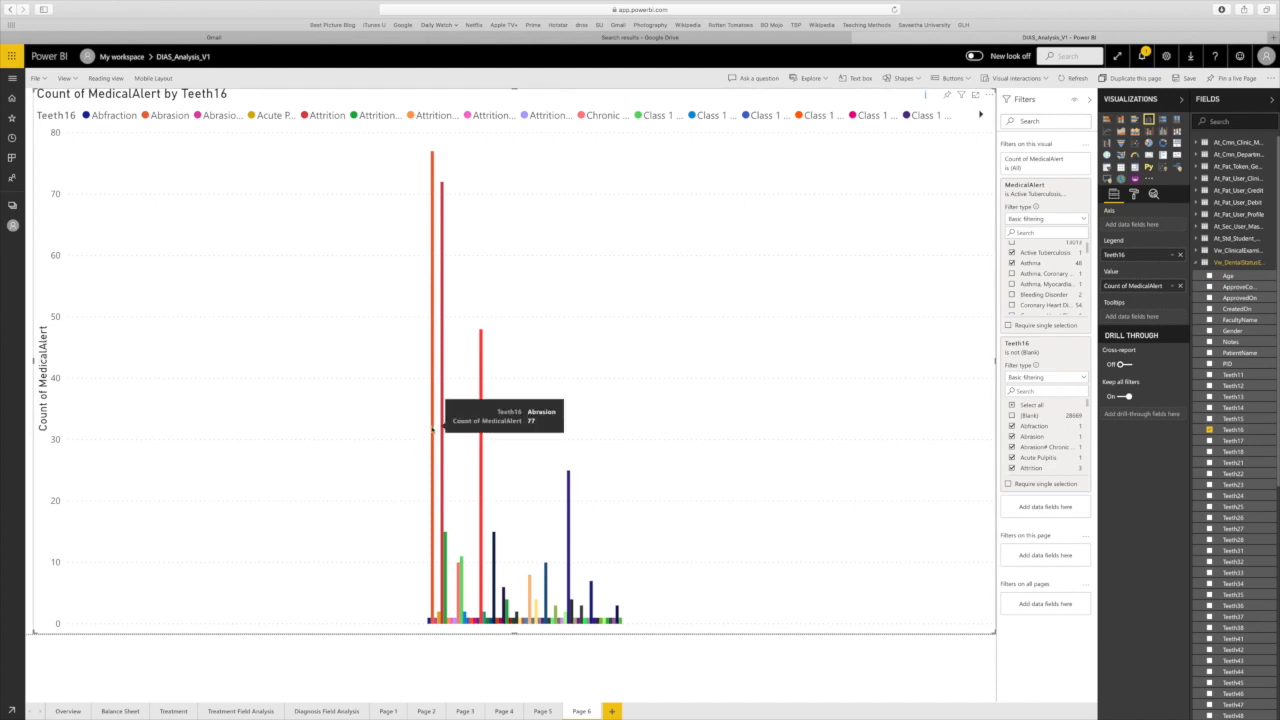
mouse_move(442, 438)
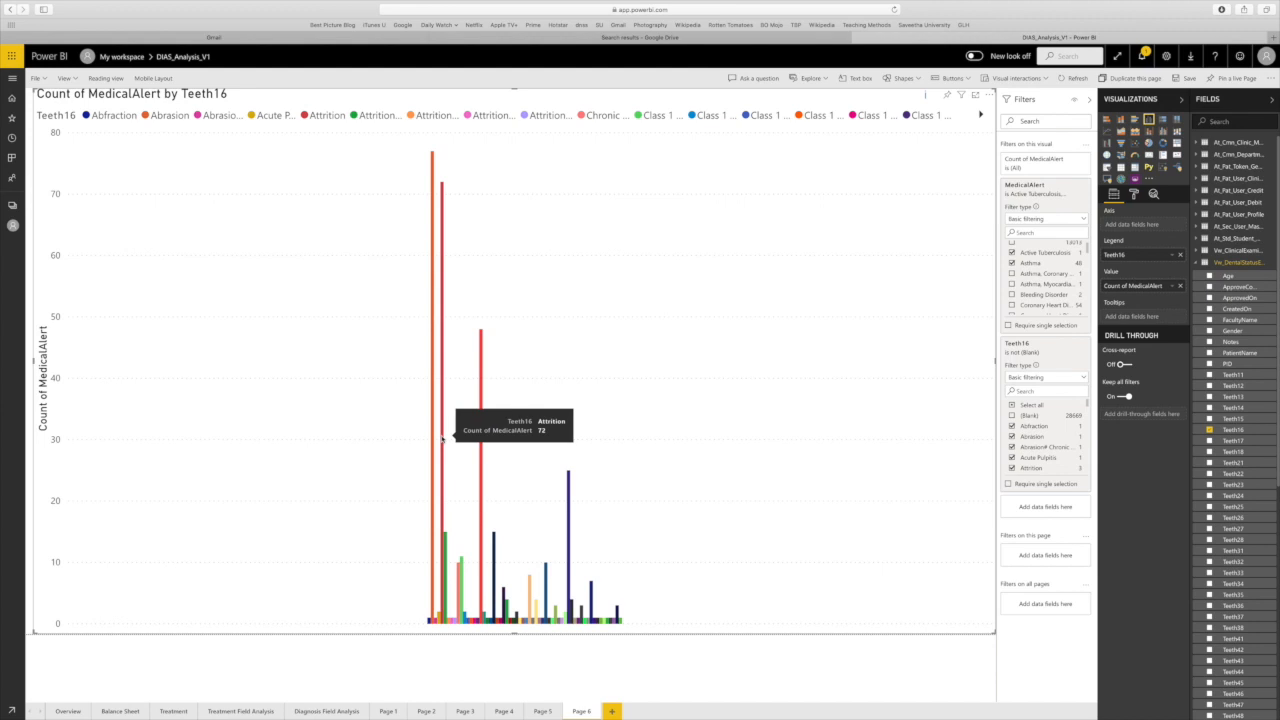
mouse_move(484, 398)
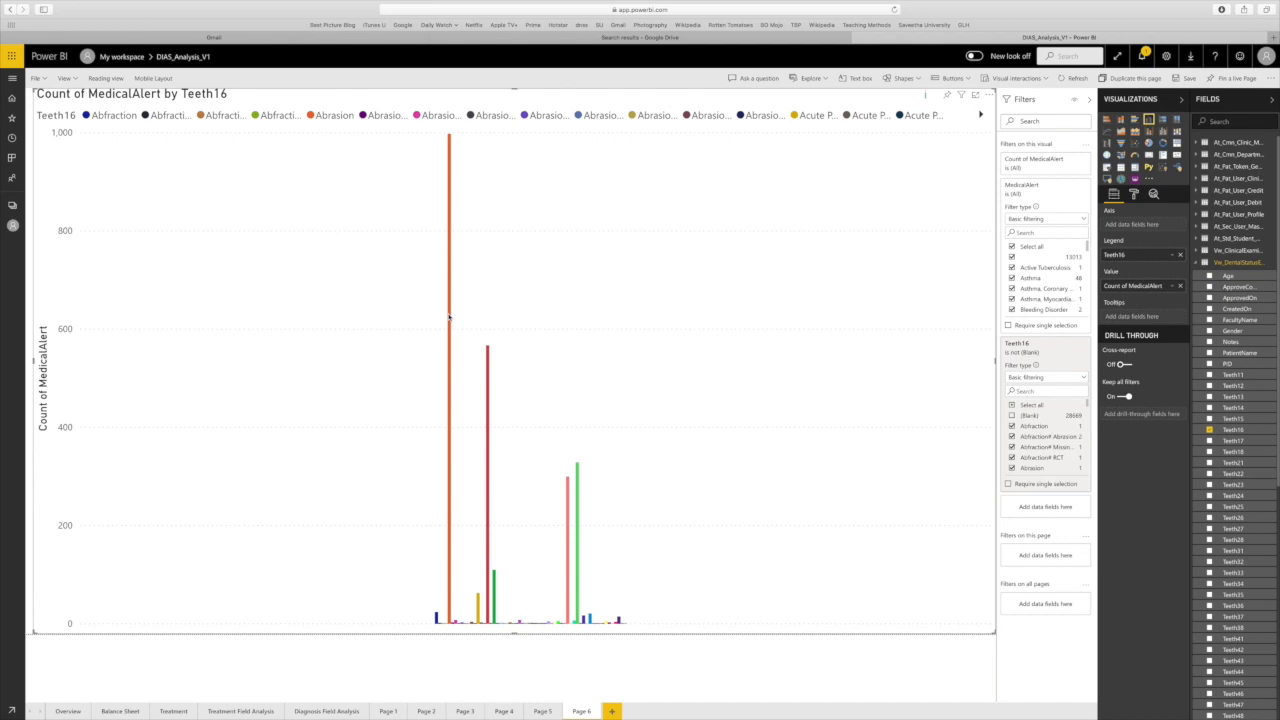
mouse_move(450, 320)
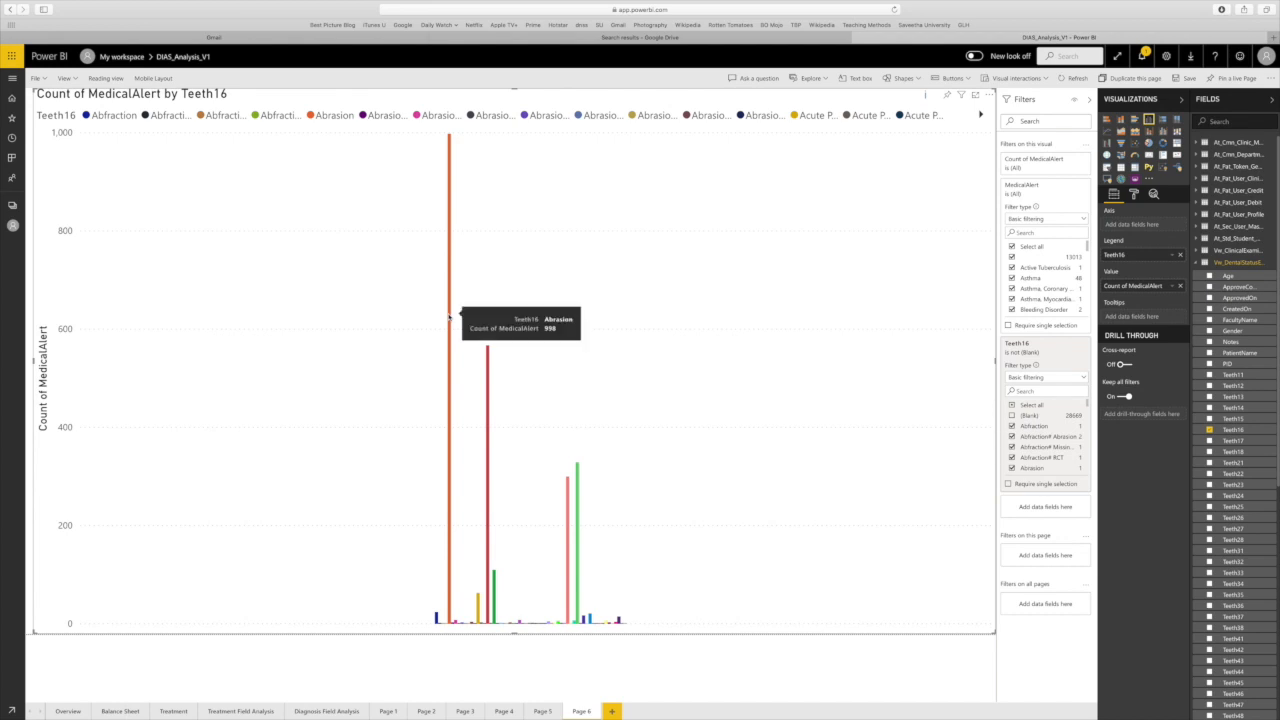
mouse_move(488, 350)
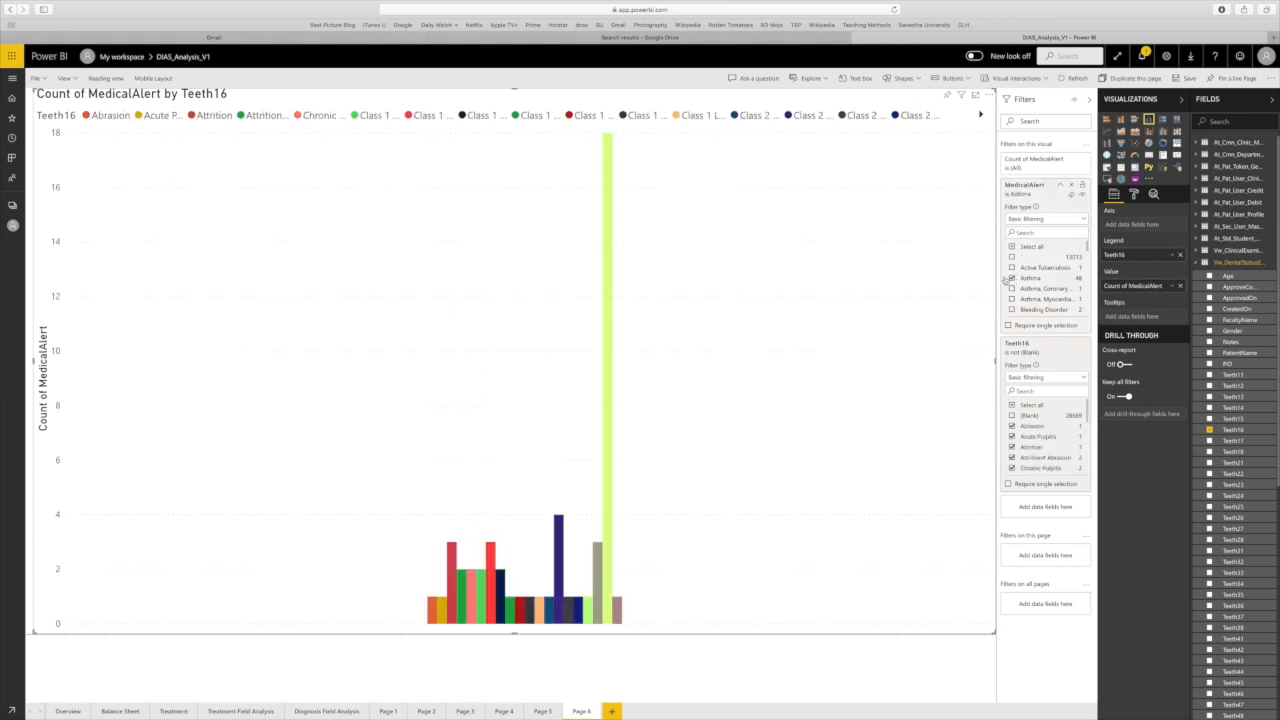
mouse_move(608, 384)
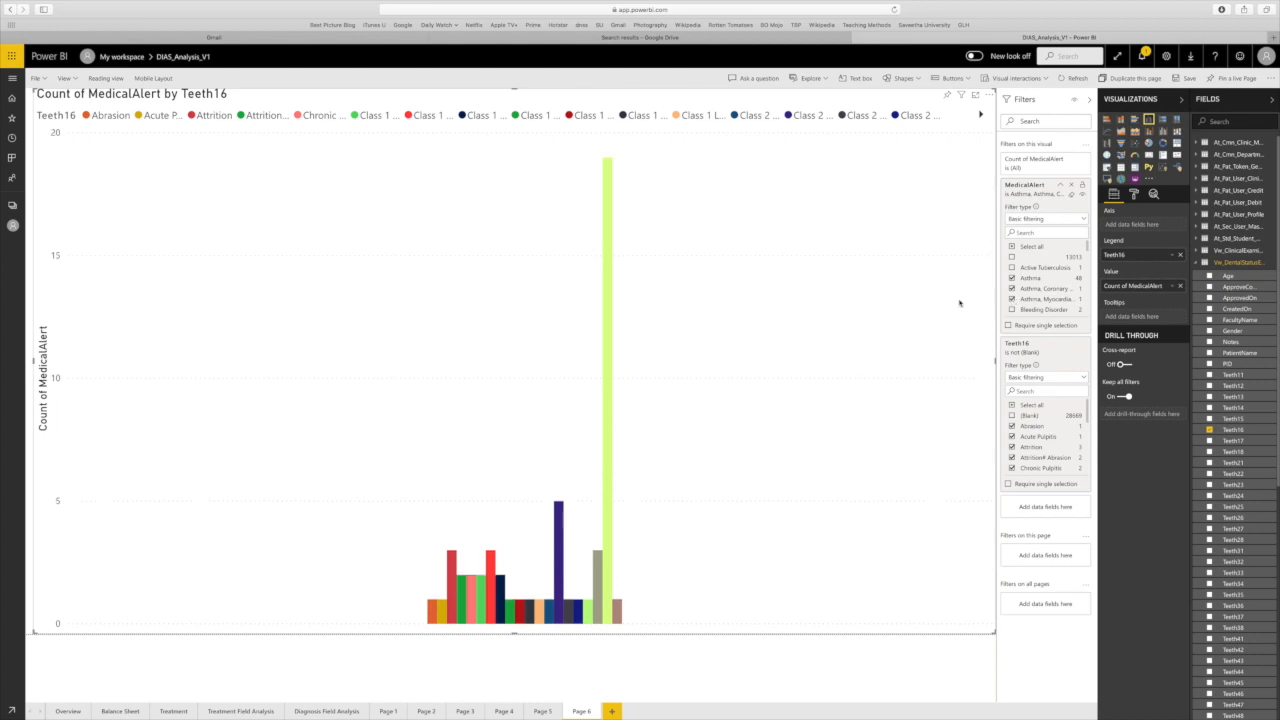
mouse_move(556, 516)
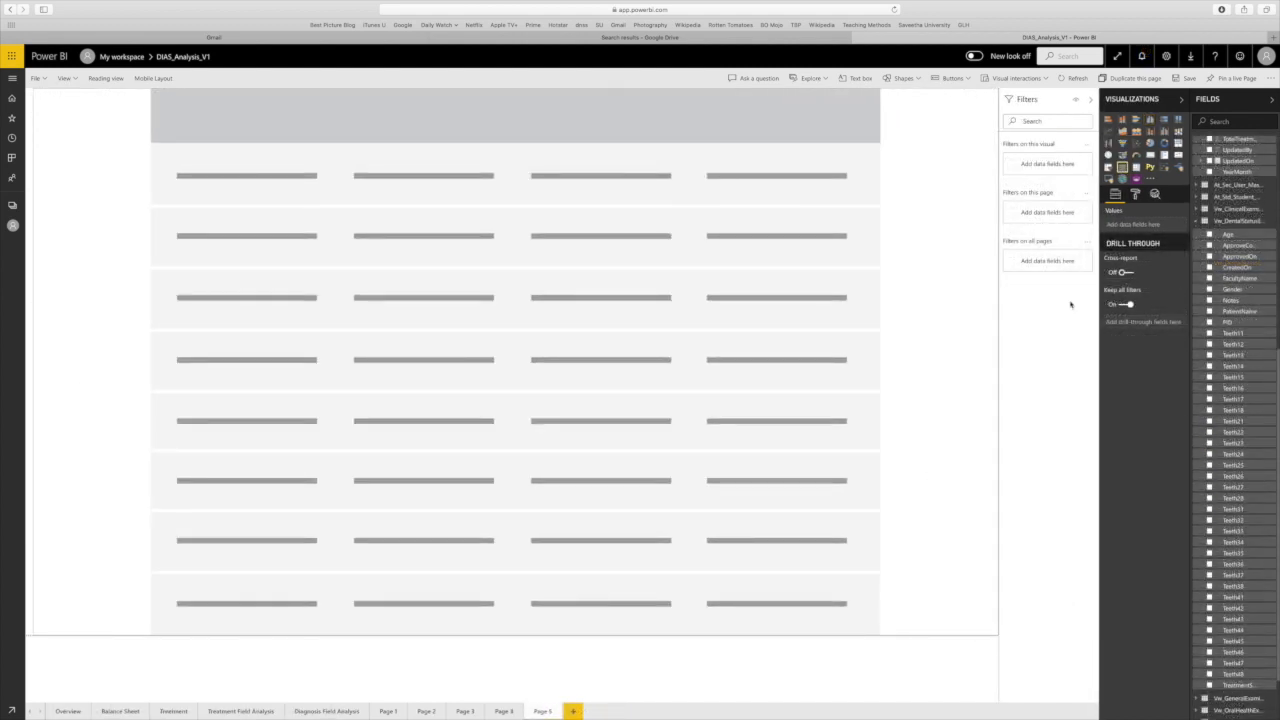
Add Teeth16 filtered to Abrasion with a Count column and the Age field.
left_click(1208, 388)
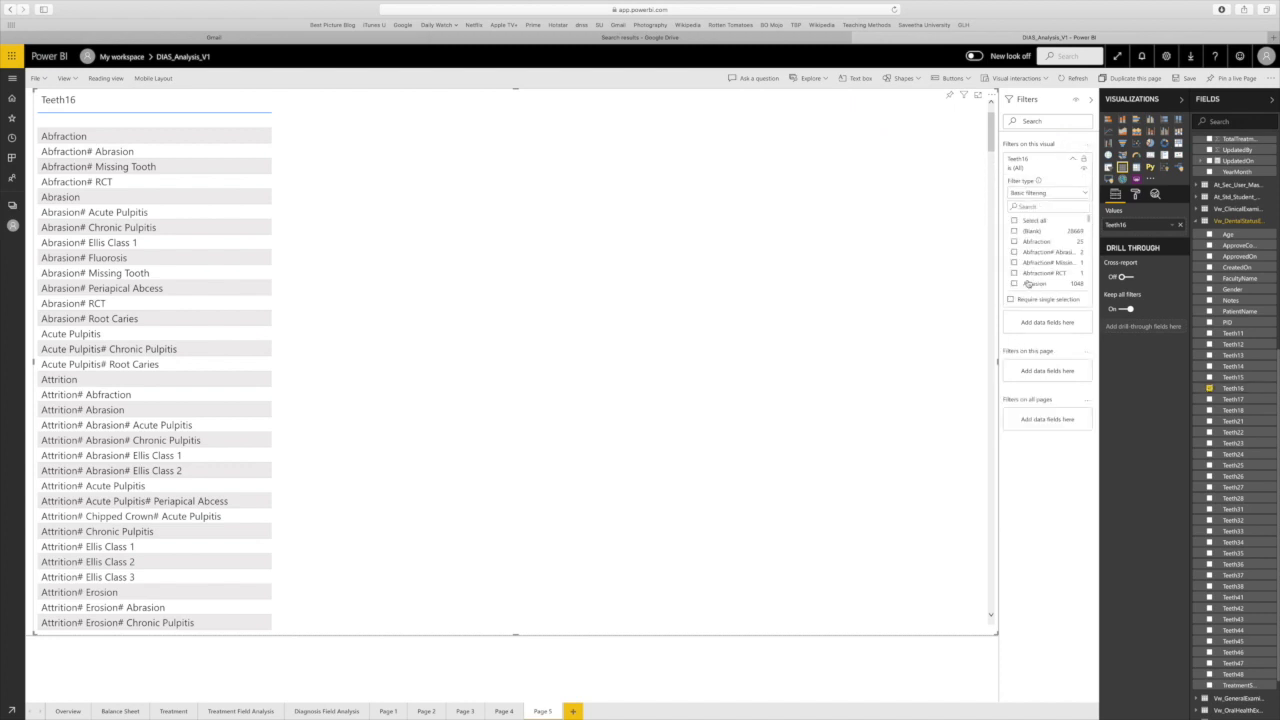
left_click(60, 196)
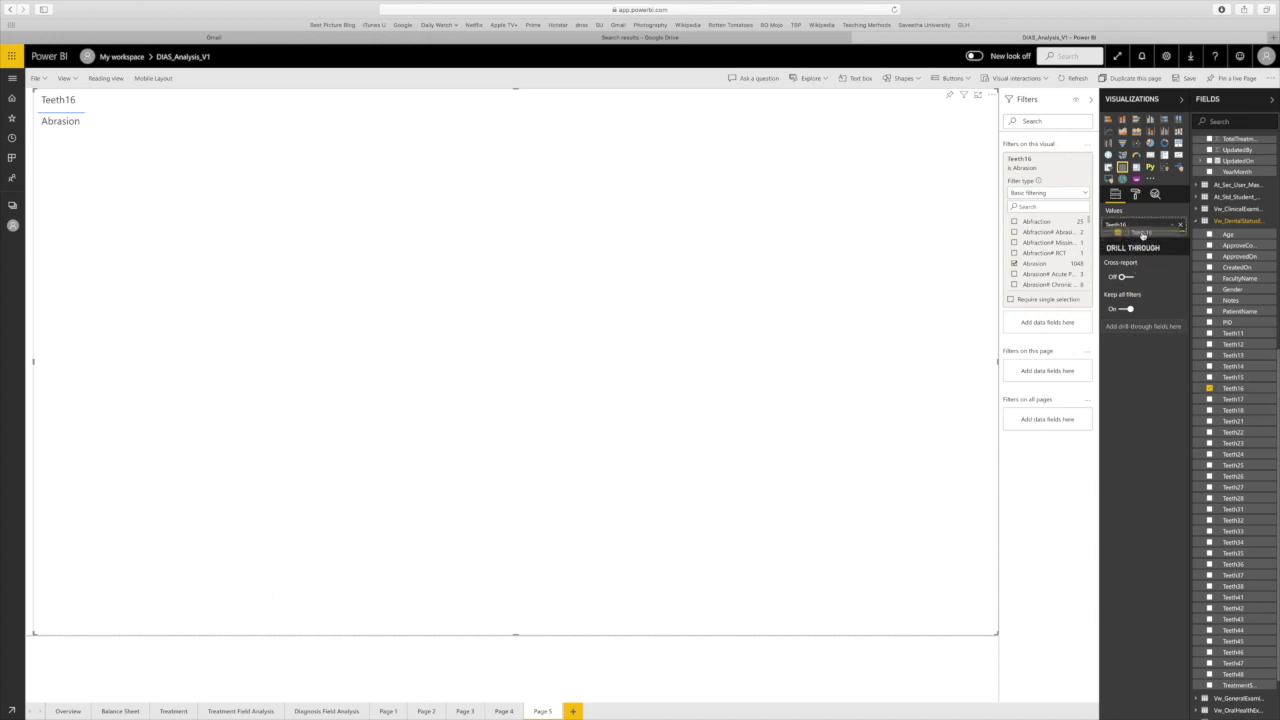
left_click(1178, 236)
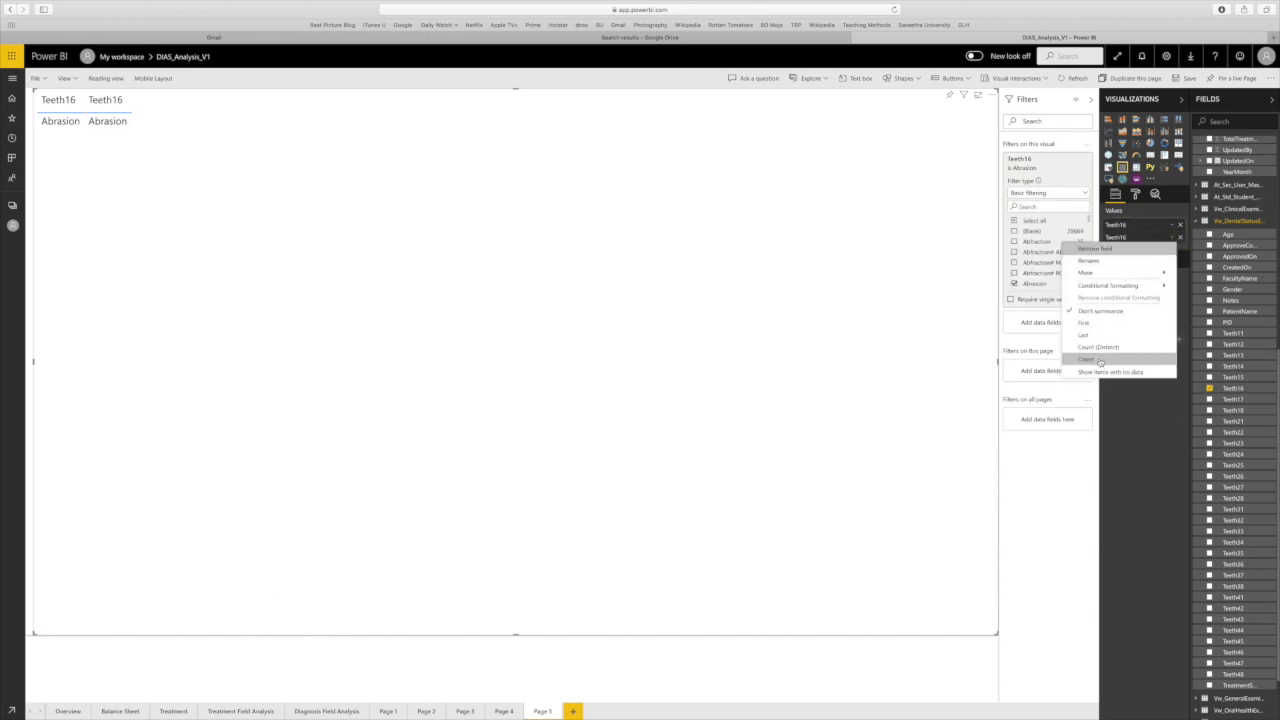
left_click(1086, 358)
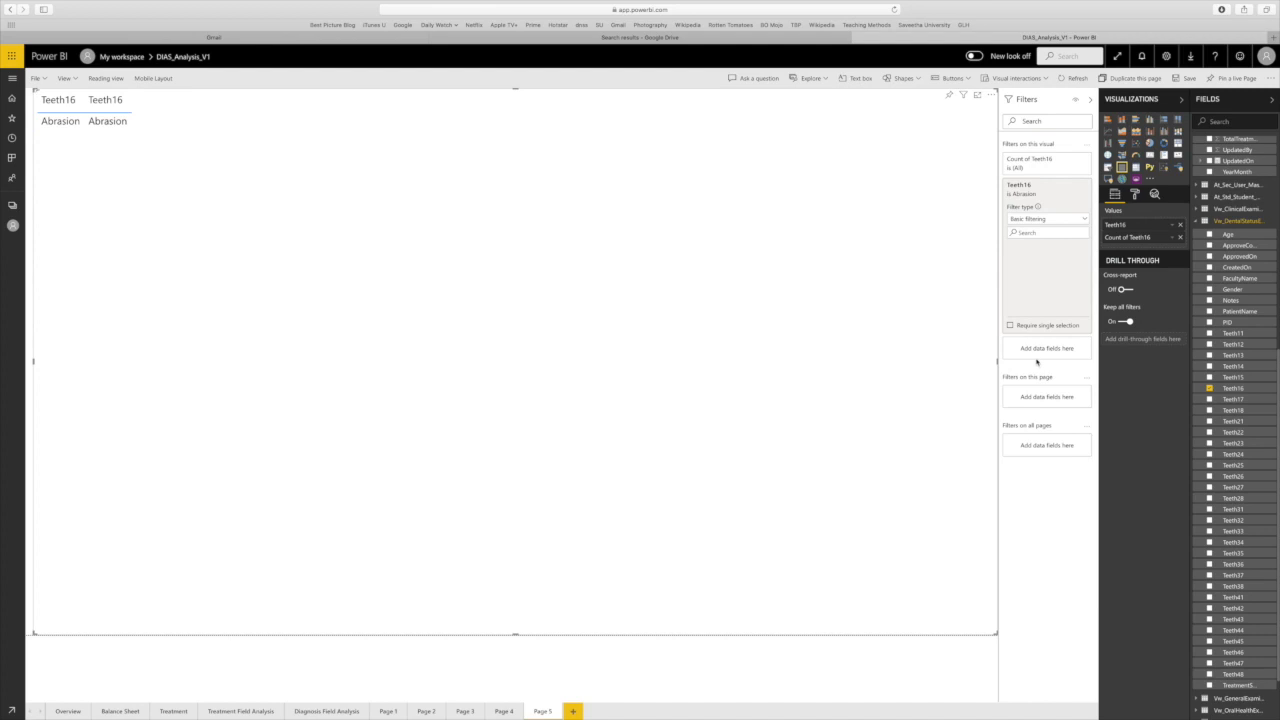
left_click(1128, 236)
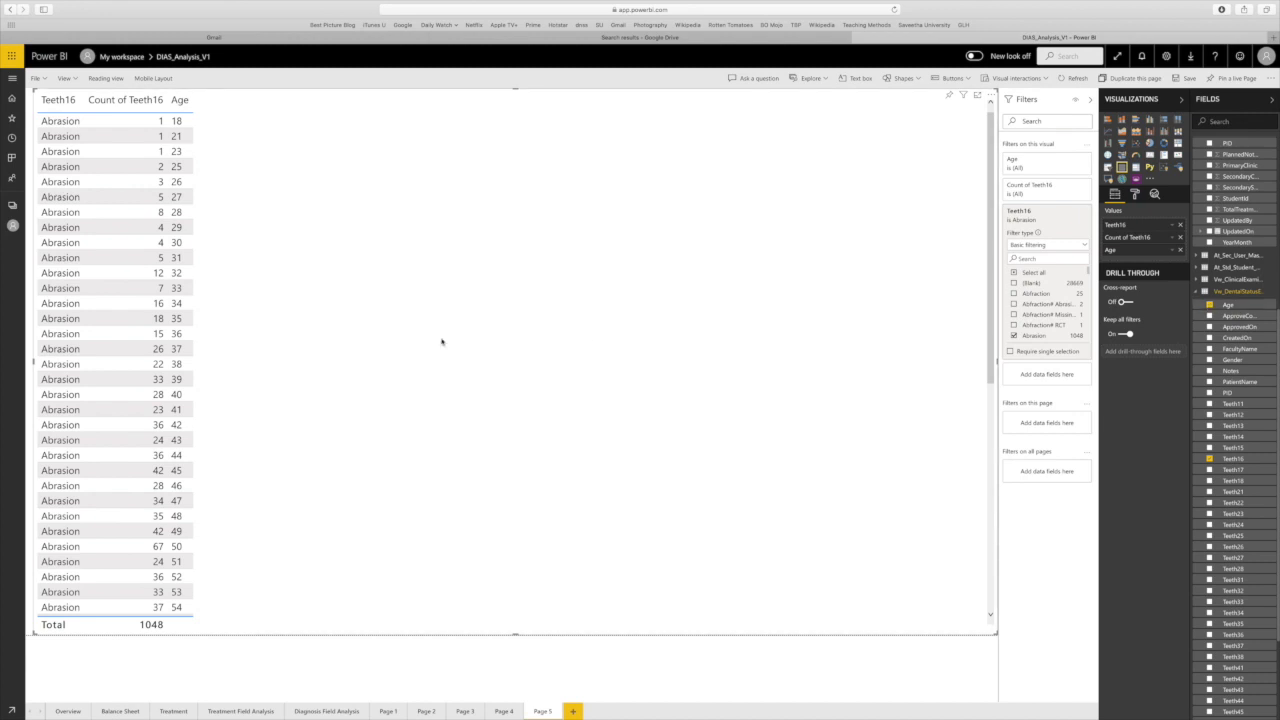
mouse_move(378, 344)
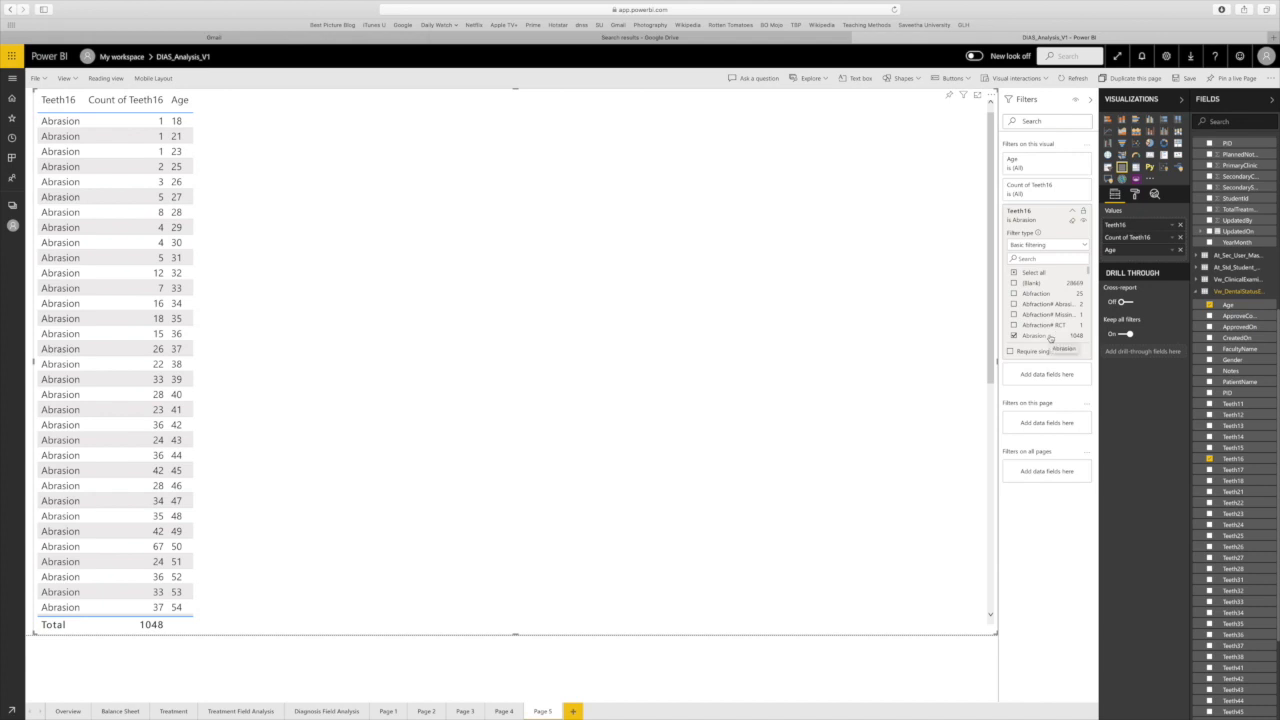
Show the second count as % of grand total, totalling 1048 and 100.00%.
left_click(1180, 236)
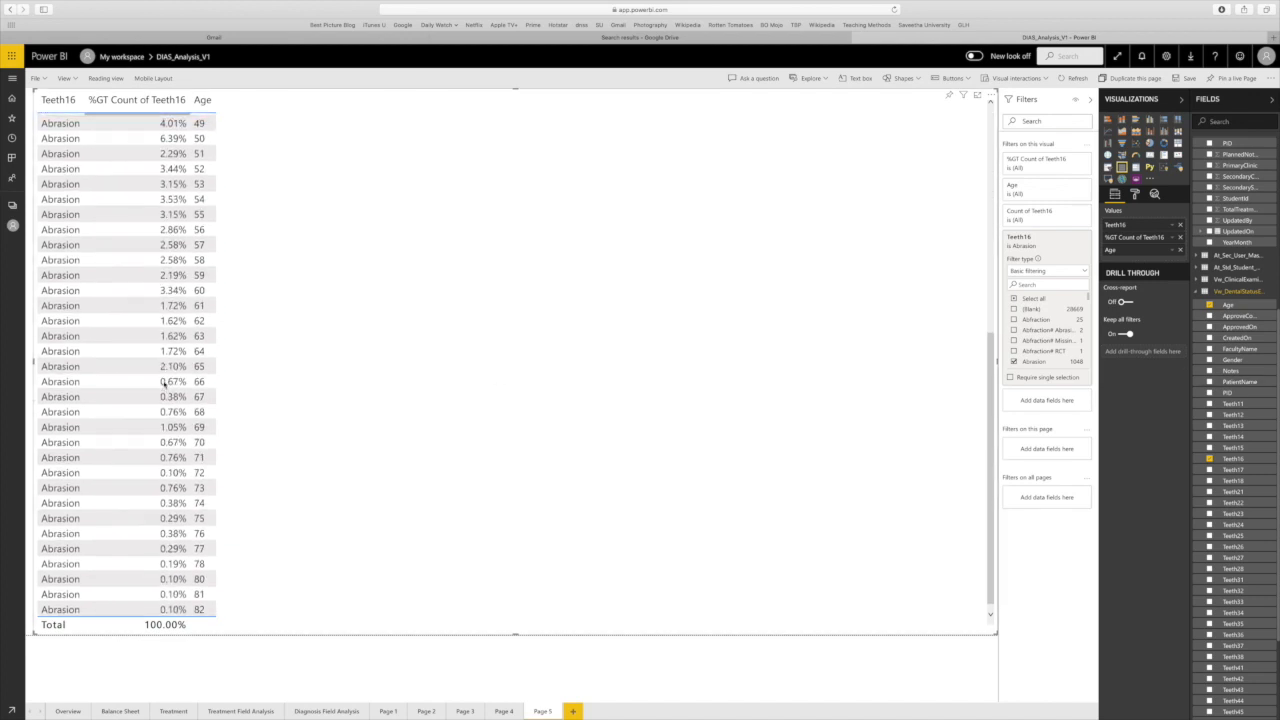
scroll("up", 3)
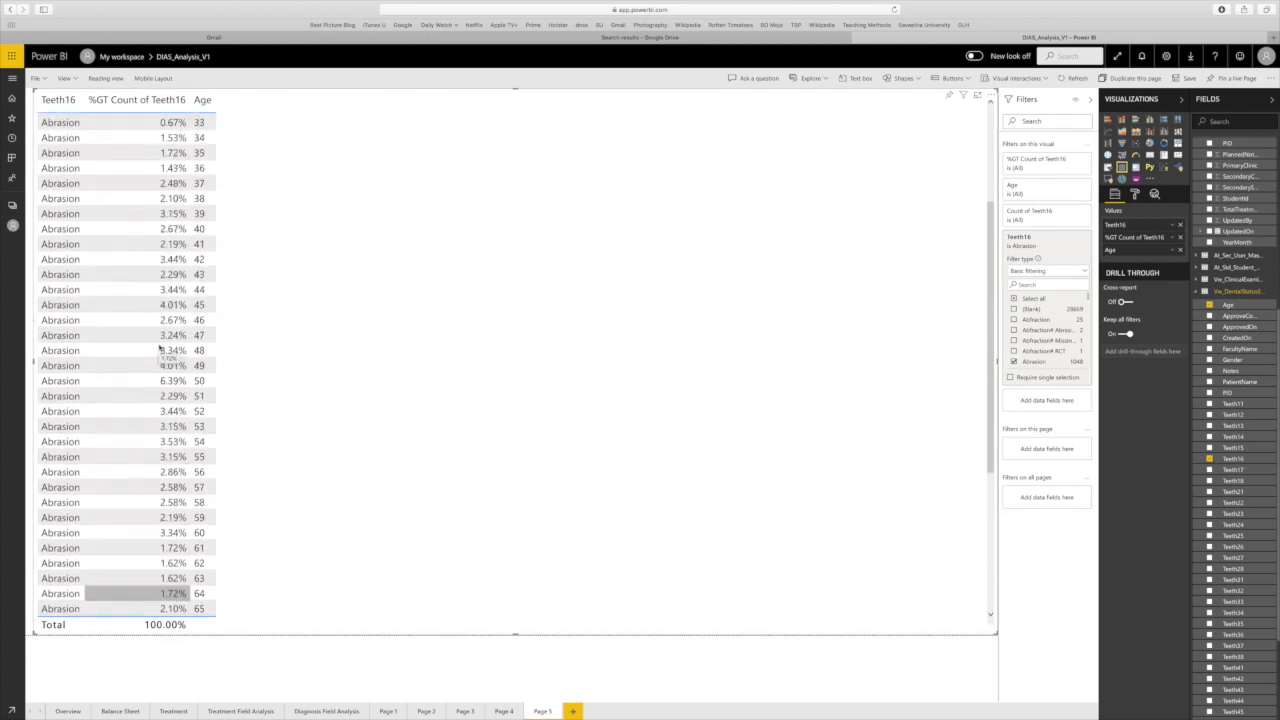
scroll("down", 3)
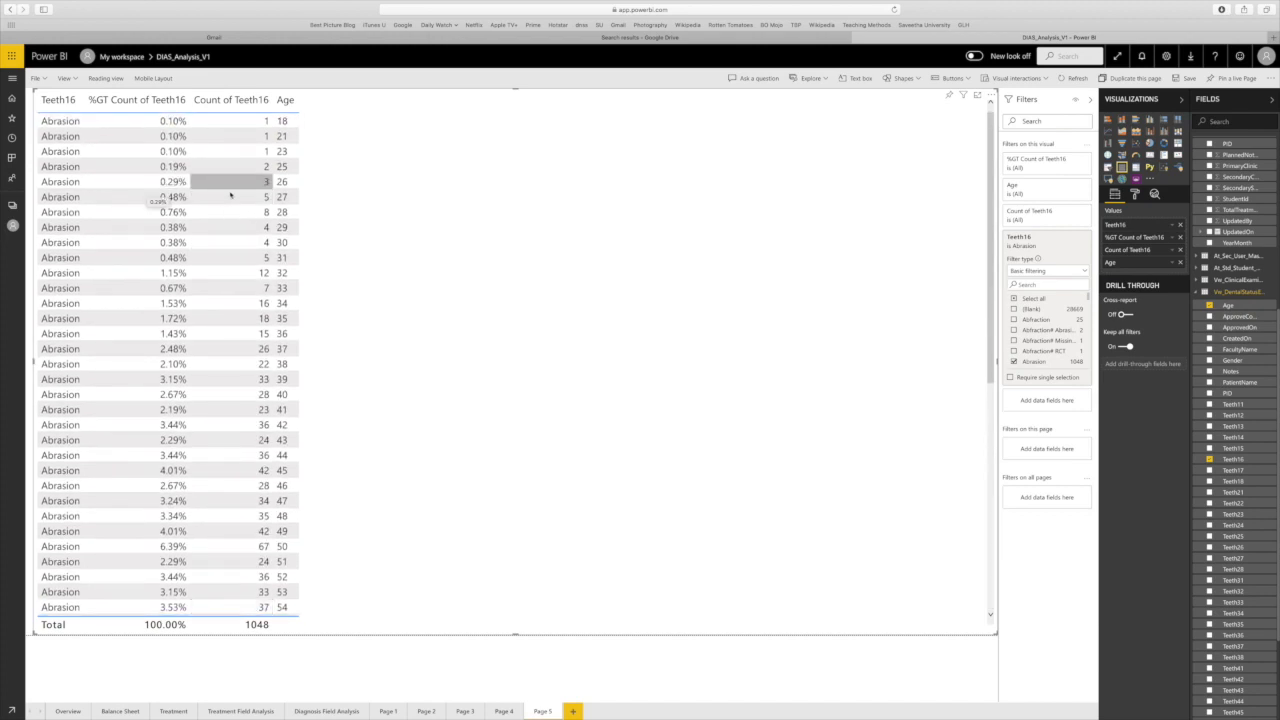
scroll("down", 3)
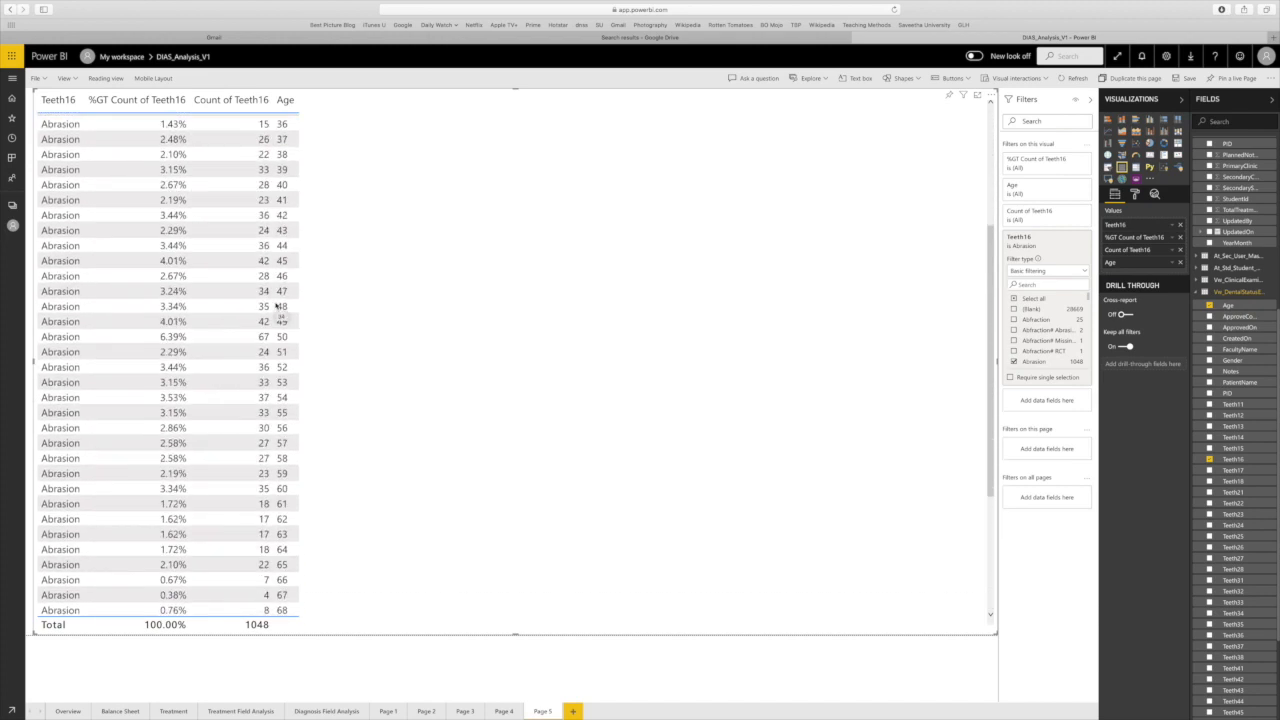
scroll("up", 3)
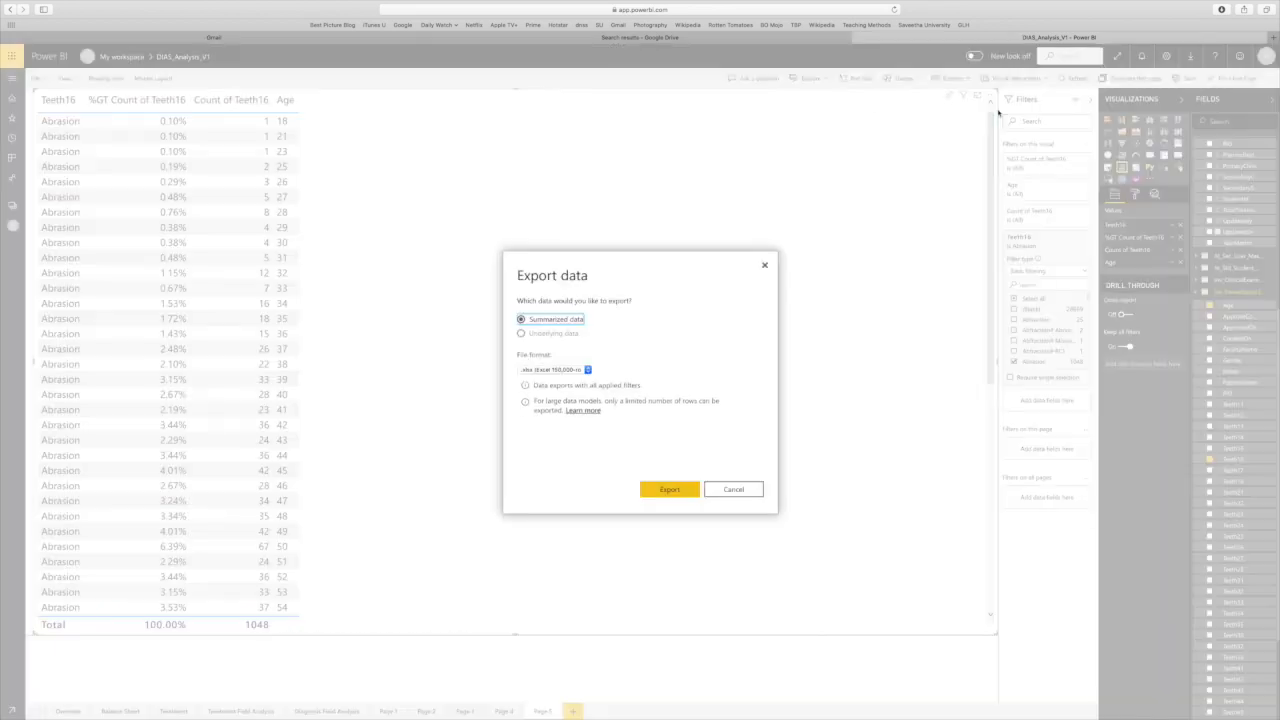
Export the summarized abrasion-by-age data as an .xlsx file.
left_click(668, 488)
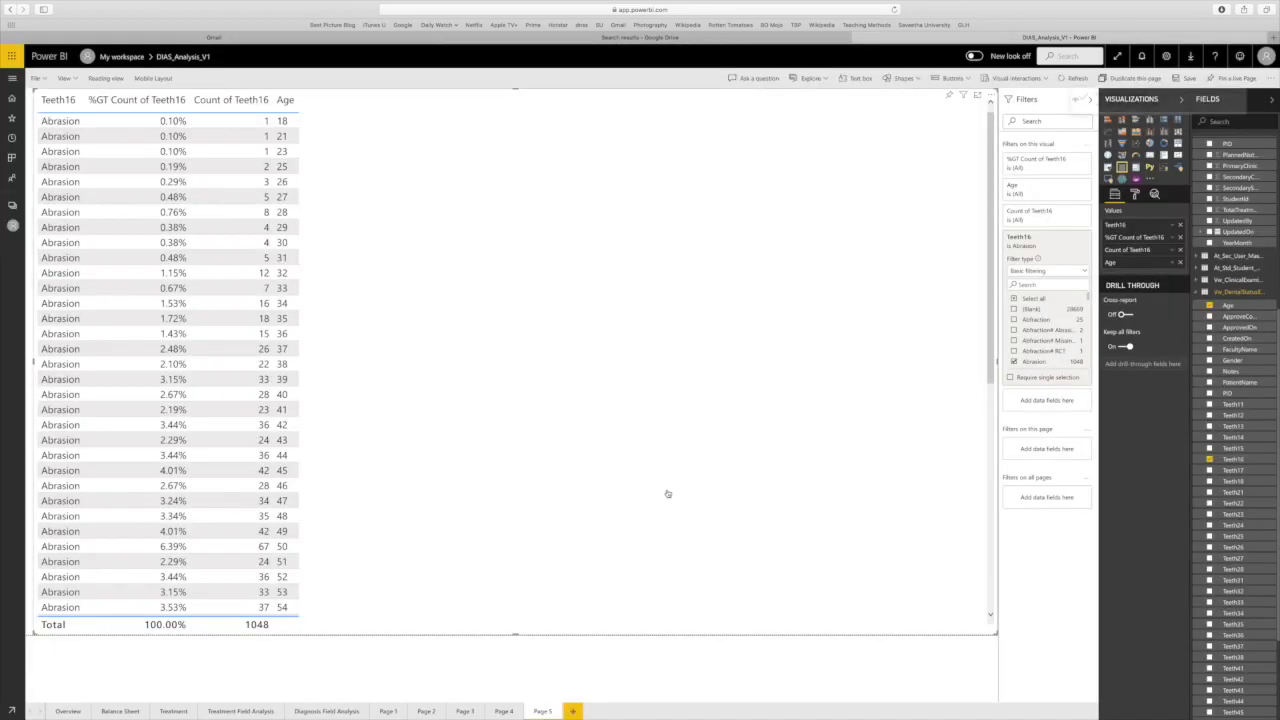